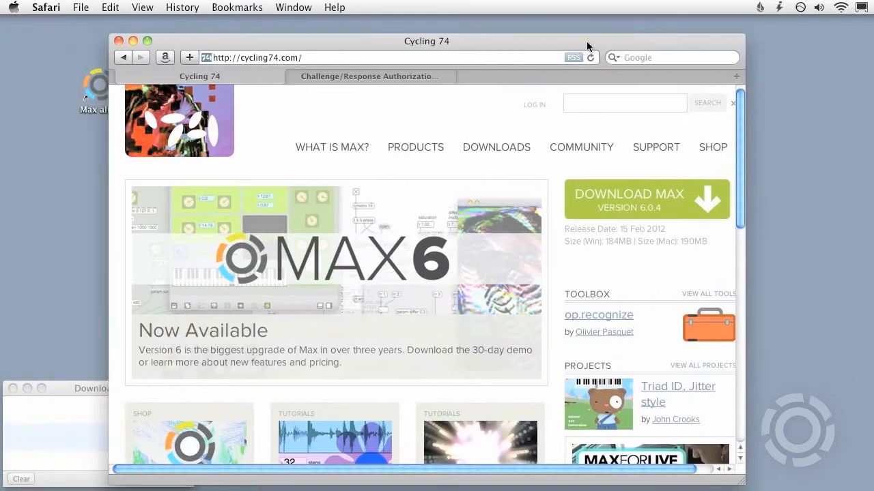
Download the Max 5.1.9 Mac installer from the 'Max 5 and Older Versions' downloads page
{"action": "left_click", "coordinate": [591, 145]}
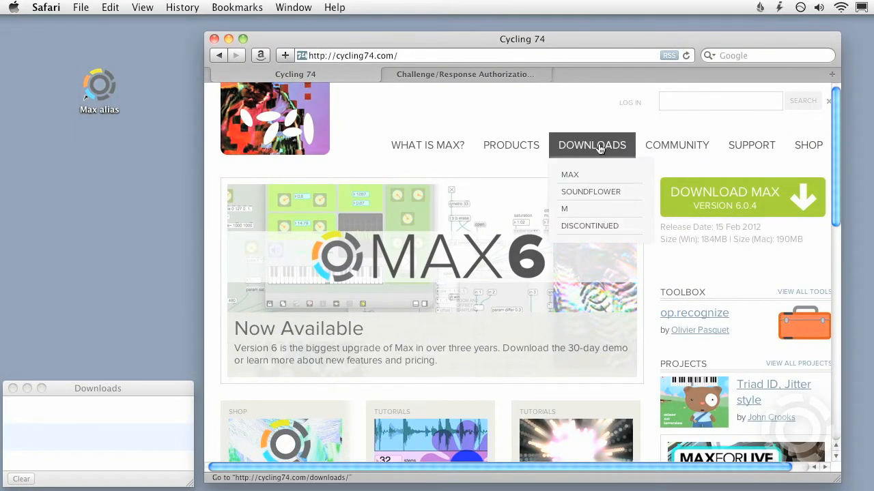
{"action": "left_click", "coordinate": [591, 145]}
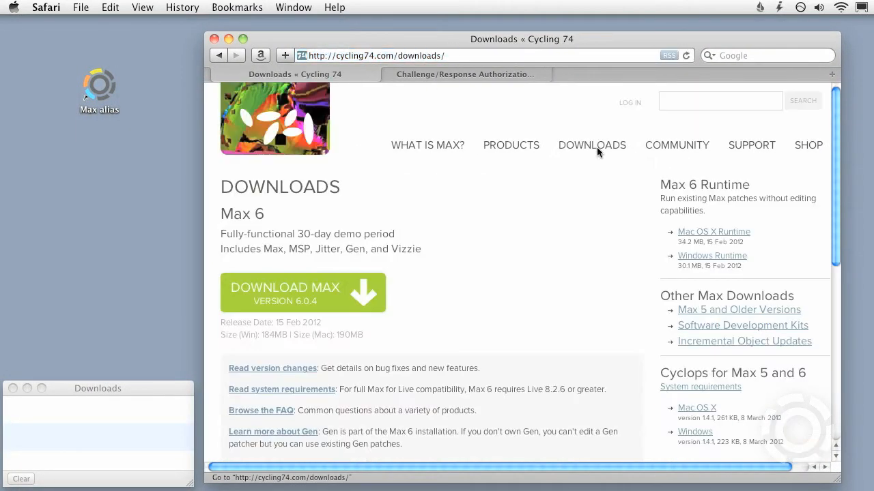
{"action": "left_click", "coordinate": [739, 309]}
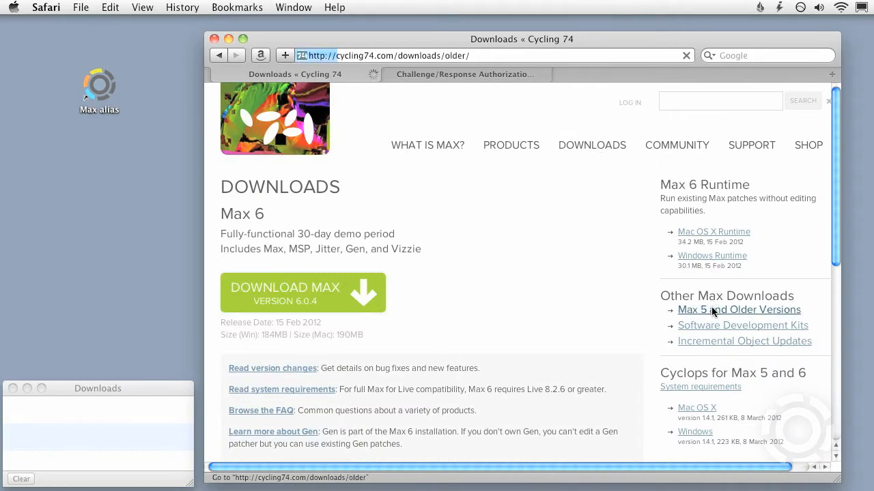
{"action": "left_click", "coordinate": [738, 310]}
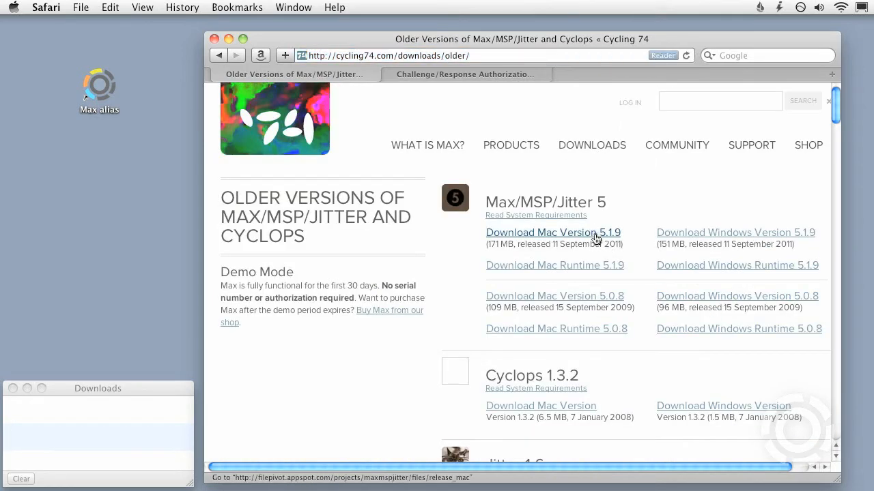
{"action": "left_click", "coordinate": [751, 145]}
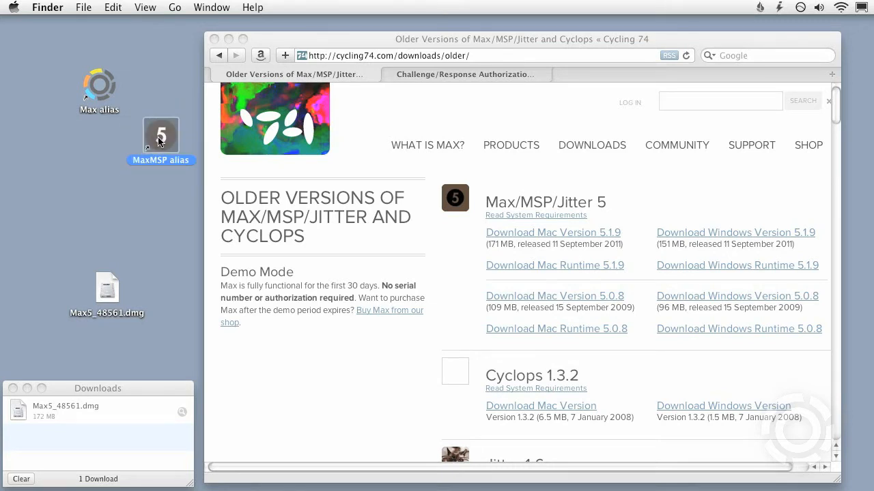
Launch Max 5 and start authorization with iLok unchecked and Manual activation selected
{"action": "double_click", "coordinate": [159, 133]}
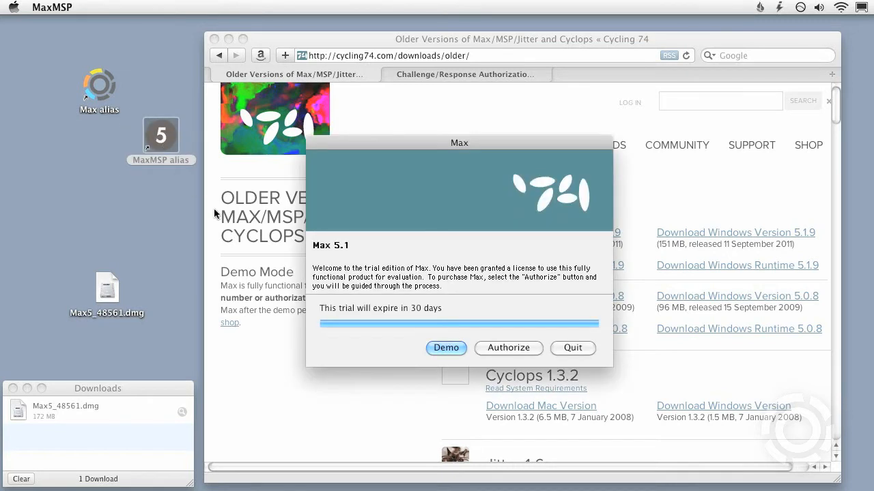
{"action": "left_click", "coordinate": [508, 348]}
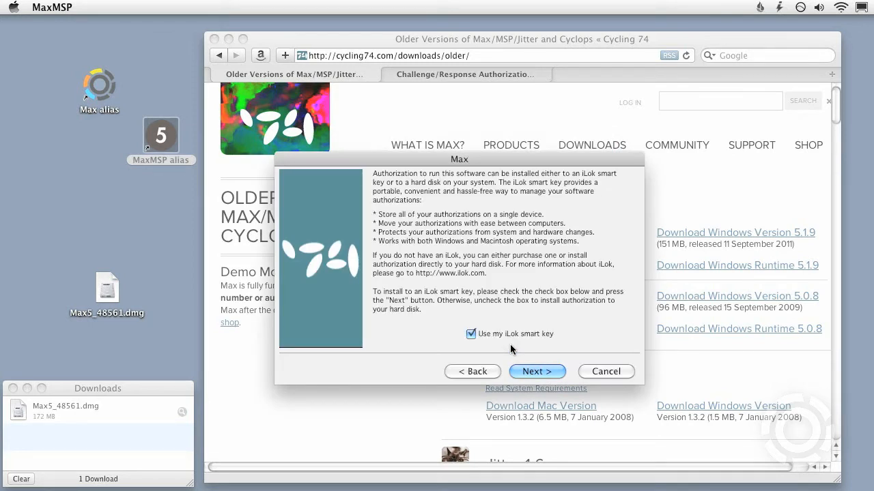
{"action": "left_click", "coordinate": [470, 333]}
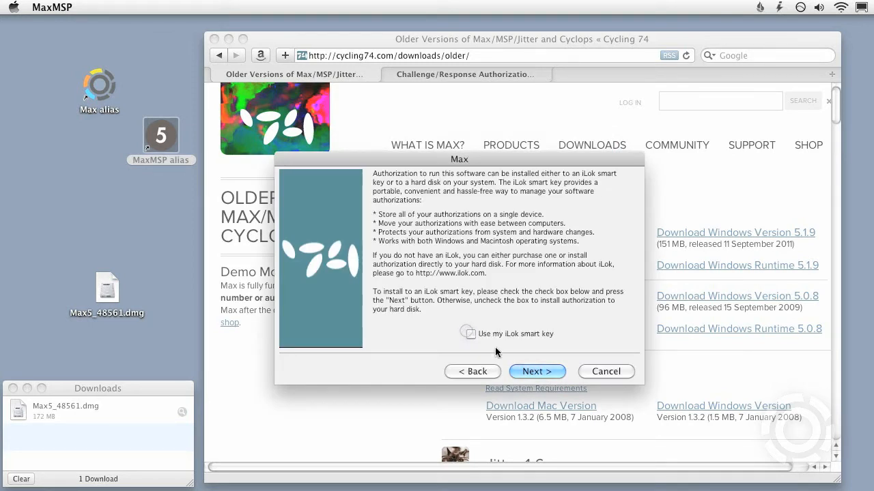
{"action": "left_click", "coordinate": [537, 371]}
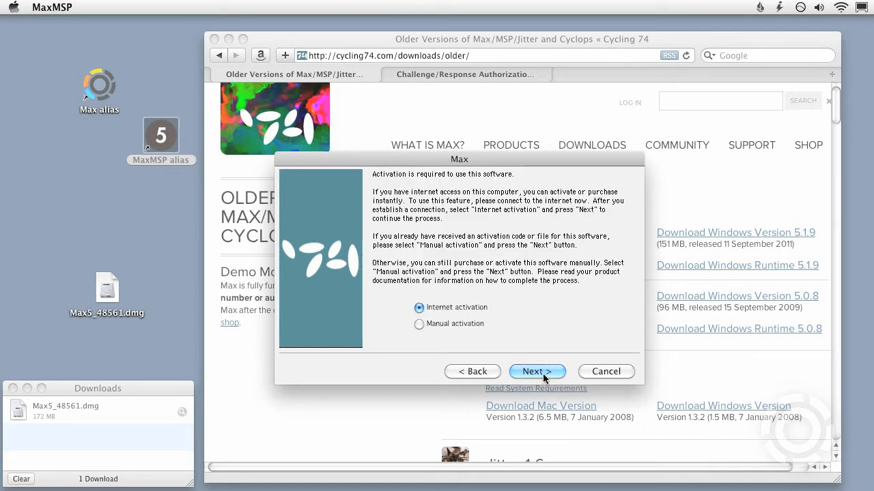
{"action": "left_click", "coordinate": [419, 324]}
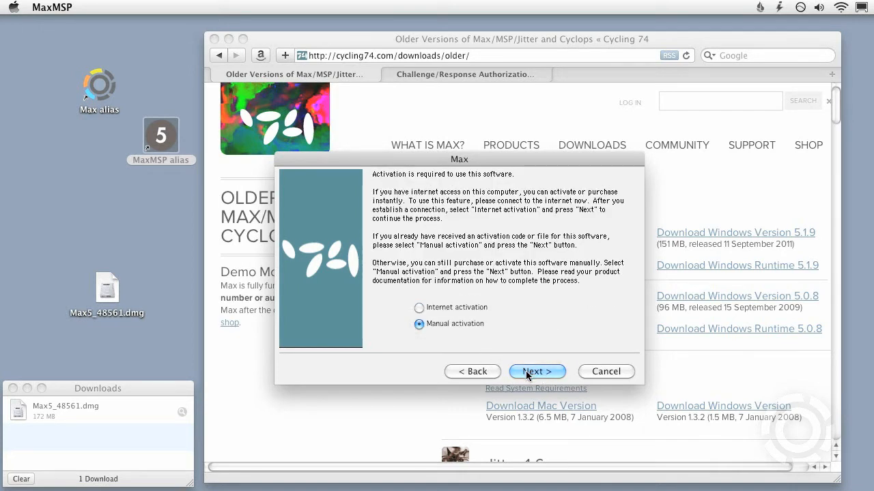
{"action": "left_click", "coordinate": [537, 371]}
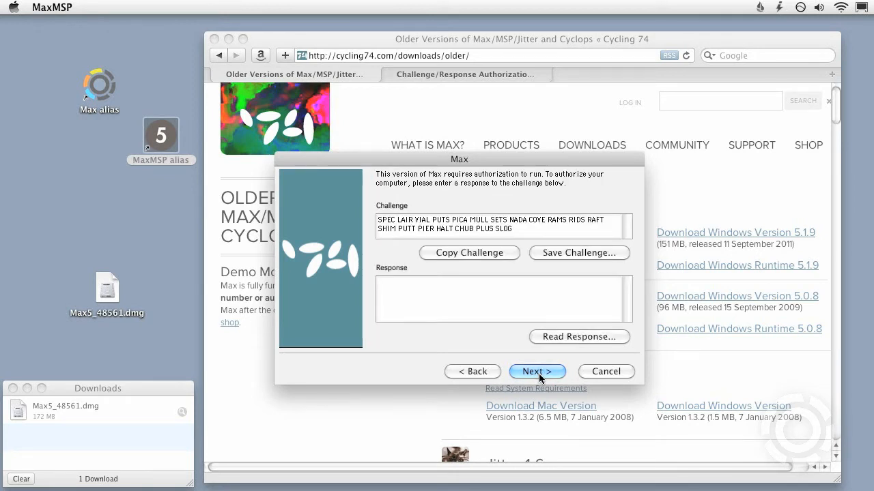
Copy the Max challenge code and bring up Safari's challenge/response authorization form
{"action": "left_click", "coordinate": [478, 298]}
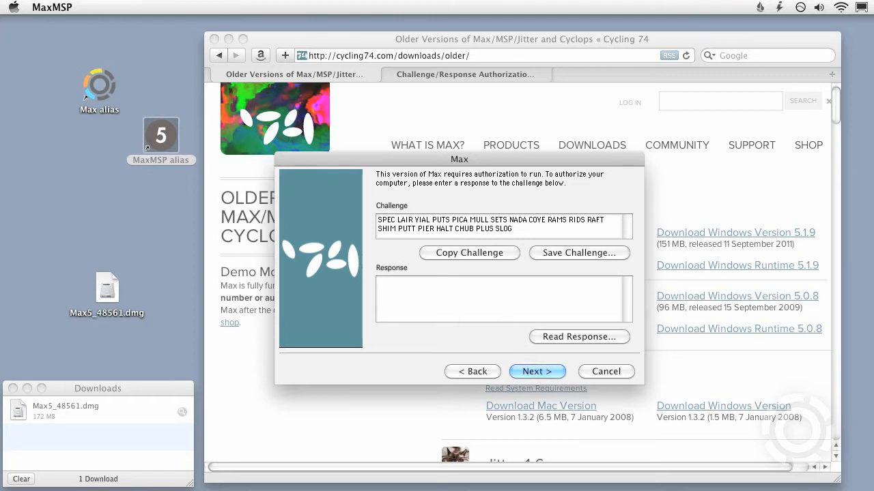
{"action": "left_click", "coordinate": [469, 253]}
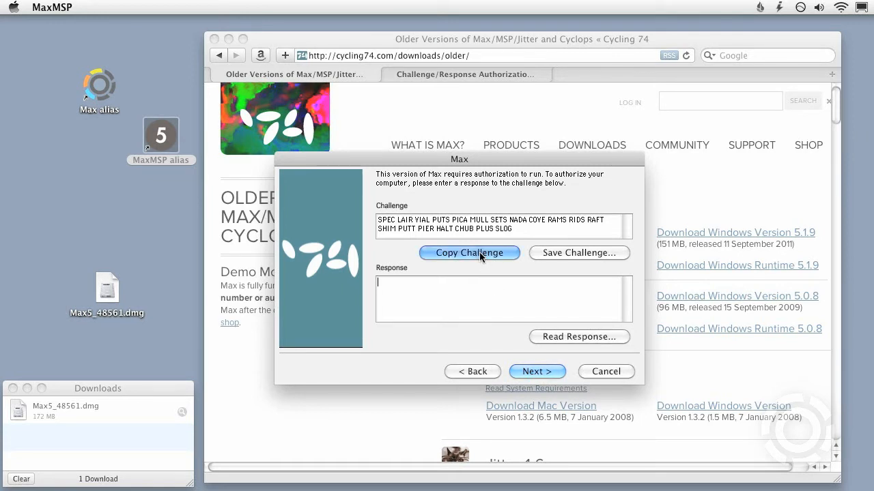
{"action": "left_click", "coordinate": [469, 252]}
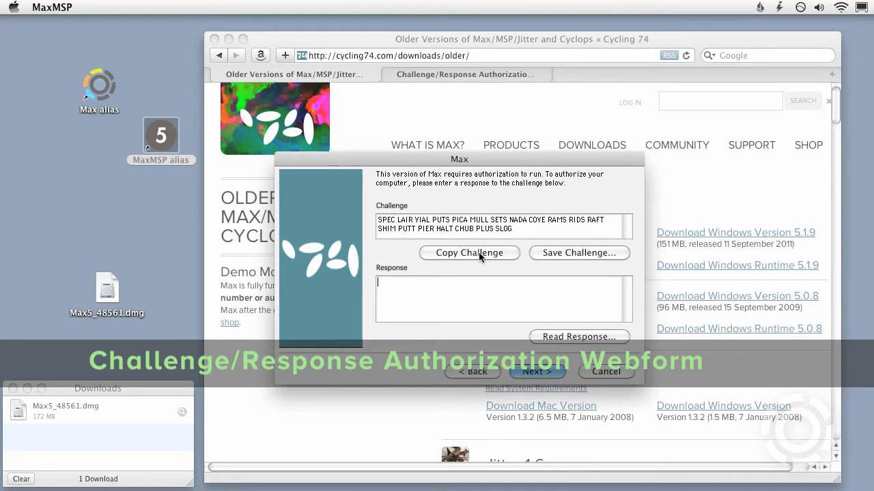
{"action": "left_click", "coordinate": [604, 371]}
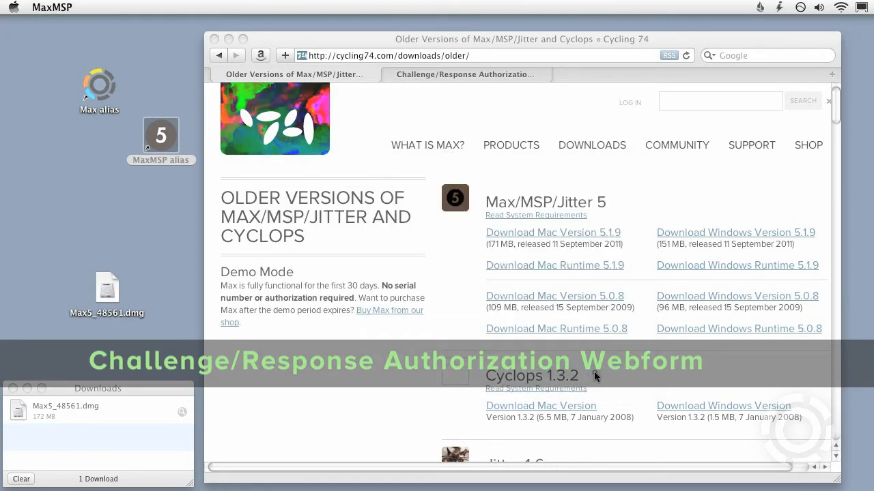
{"action": "left_click", "coordinate": [464, 74]}
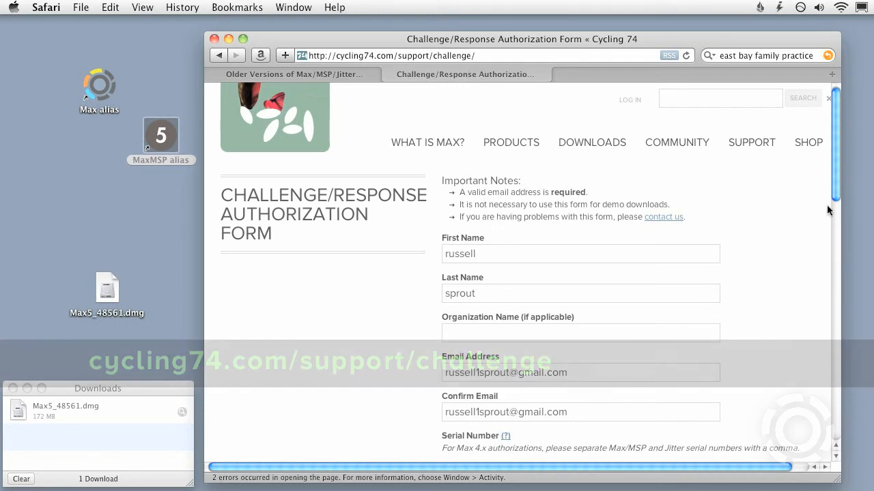
Paste the challenge words, select Max/MSP/Jitter 5 as the product, and submit the form
{"action": "scroll", "scroll_direction": "down", "scroll_amount": 3}
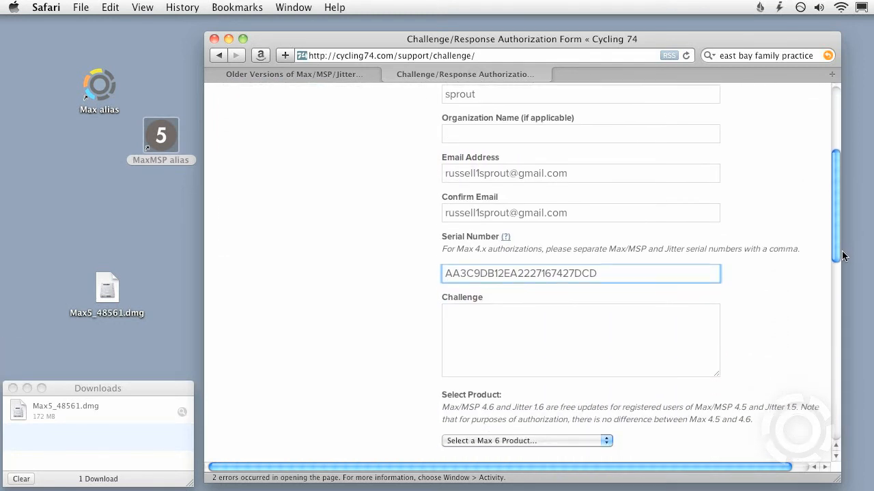
{"action": "scroll", "scroll_direction": "down", "scroll_amount": 3}
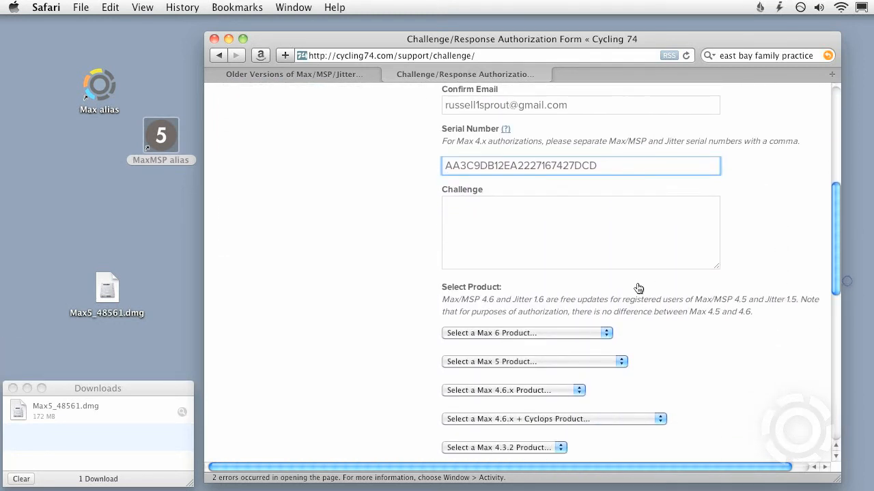
{"action": "right_click", "coordinate": [581, 219]}
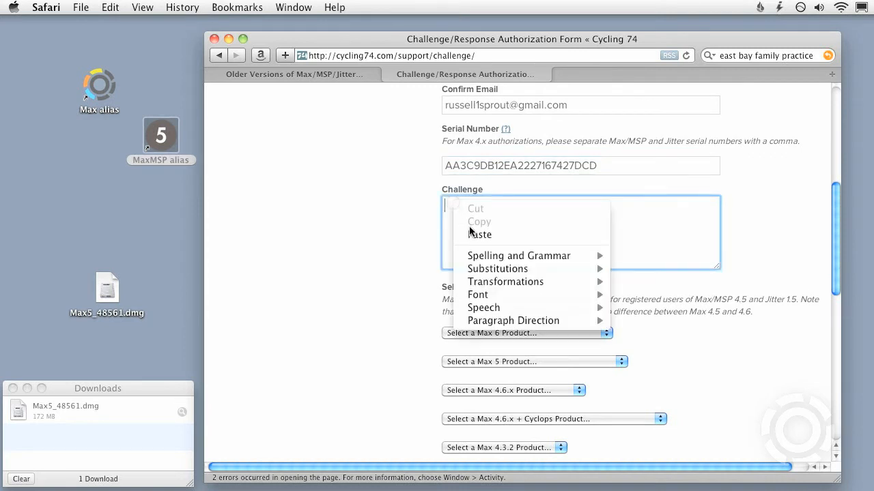
{"action": "left_click", "coordinate": [480, 234]}
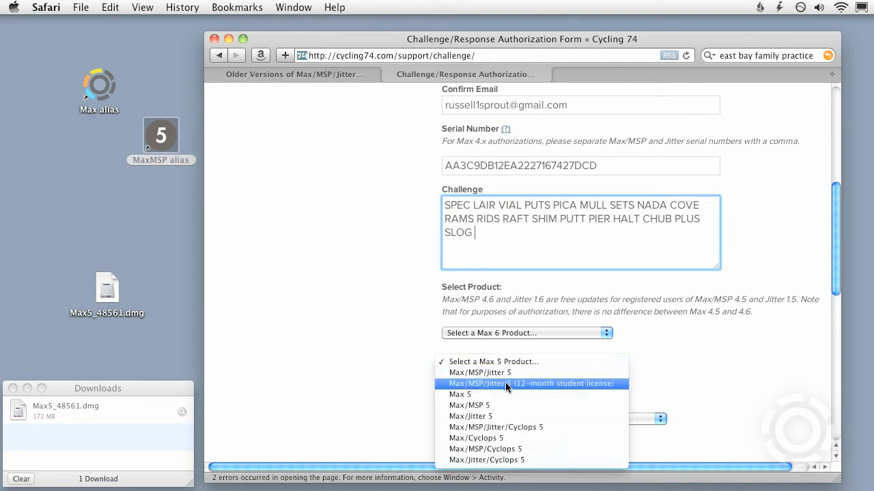
{"action": "left_click", "coordinate": [480, 373]}
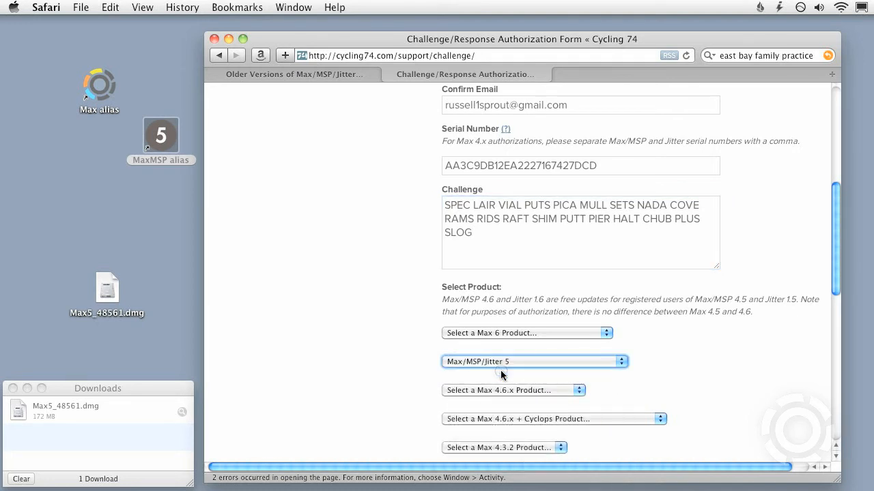
{"action": "scroll", "scroll_direction": "down", "scroll_amount": 3}
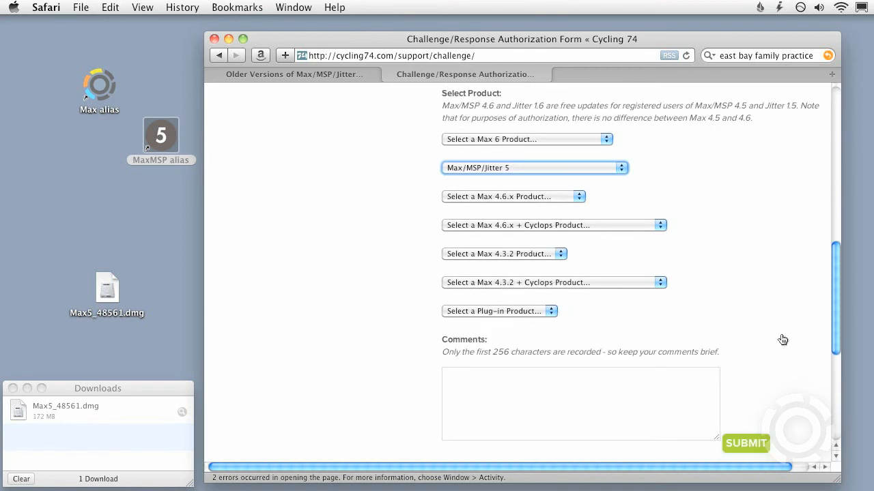
{"action": "mouse_move", "coordinate": [746, 444]}
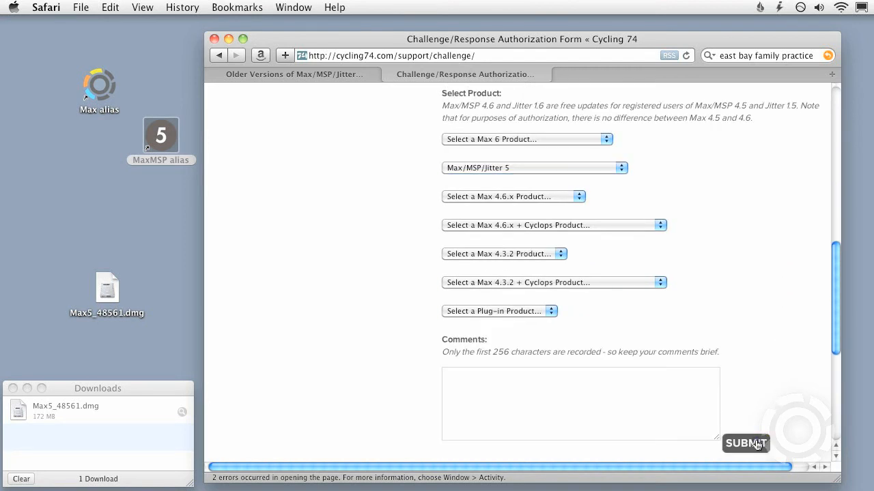
{"action": "left_click", "coordinate": [746, 444]}
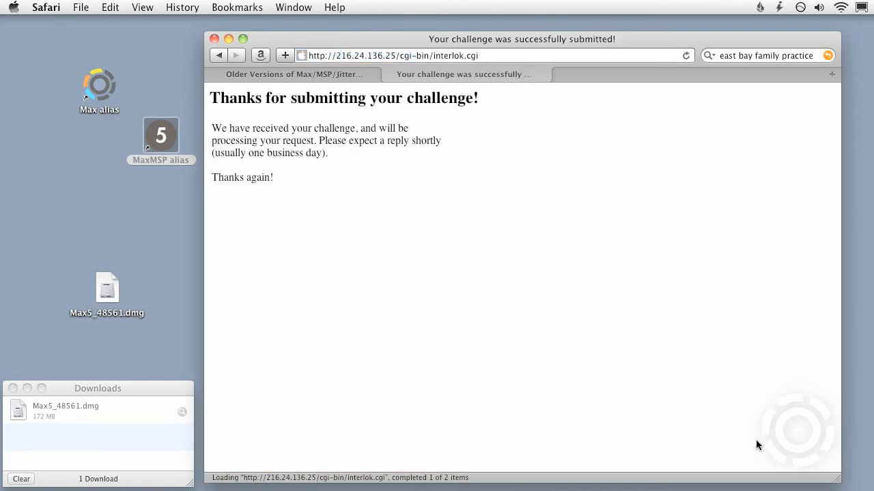
{"action": "mouse_move", "coordinate": [329, 381]}
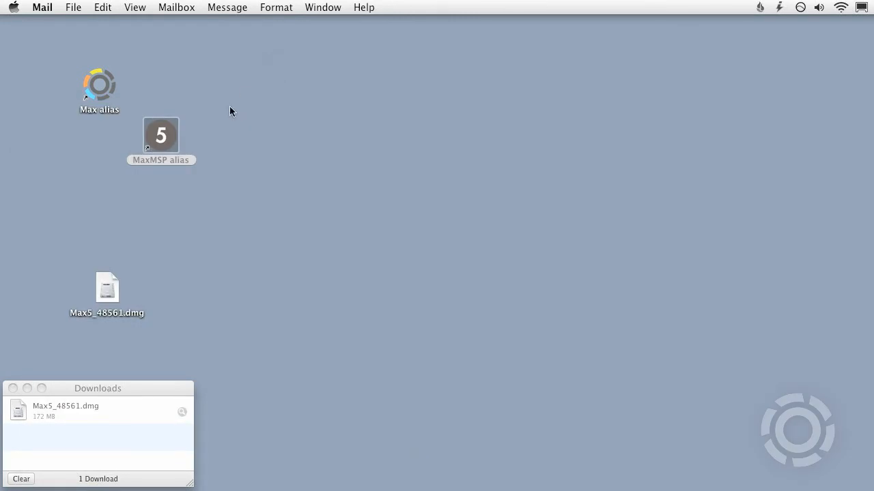
Relaunch Max, authorize to the hard disk manually, enter the response, and finish registration
{"action": "left_click", "coordinate": [161, 134]}
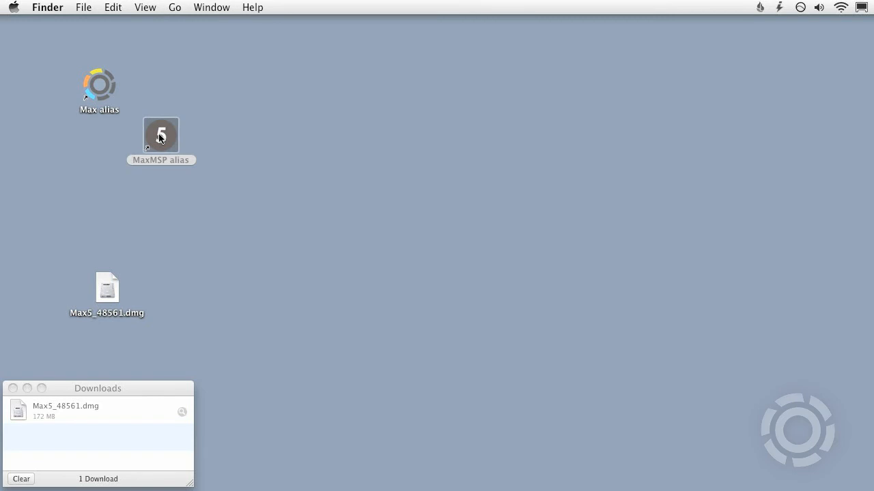
{"action": "double_click", "coordinate": [161, 133]}
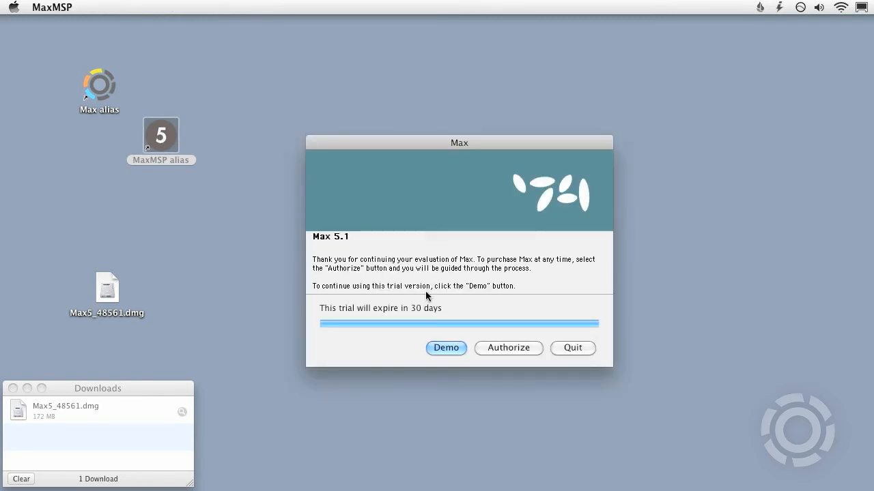
{"action": "left_click", "coordinate": [508, 348]}
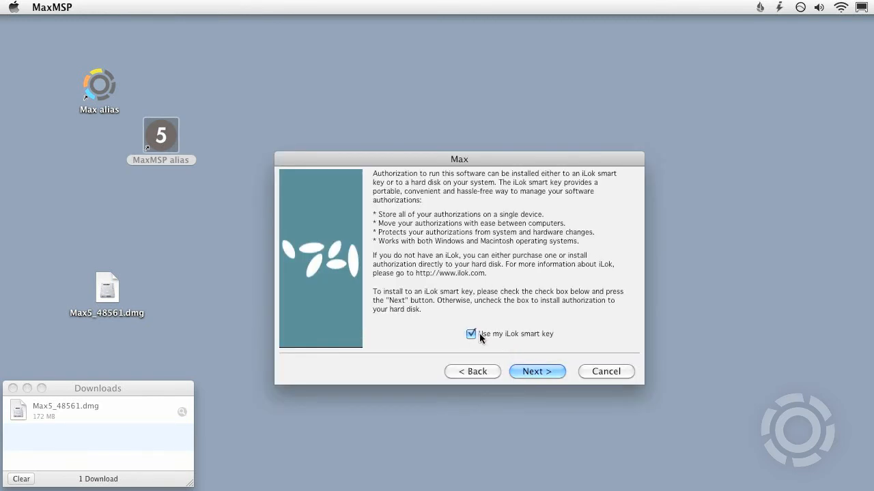
{"action": "left_click", "coordinate": [536, 371]}
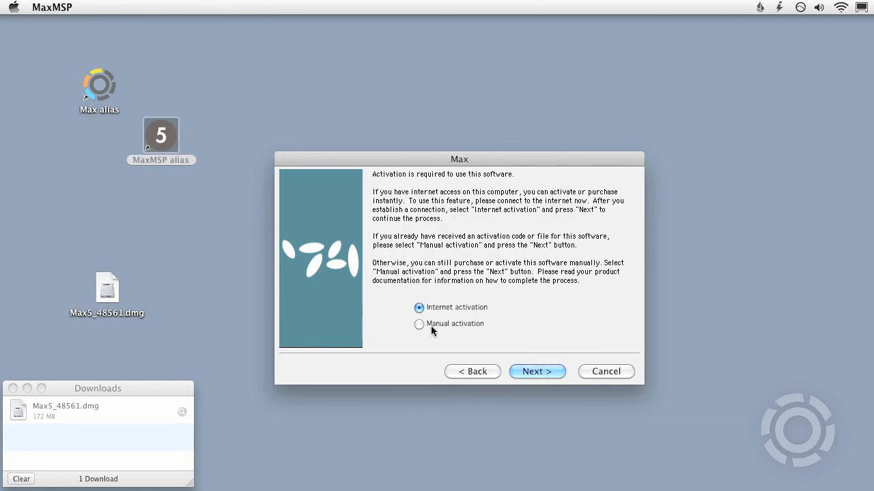
{"action": "left_click", "coordinate": [537, 372]}
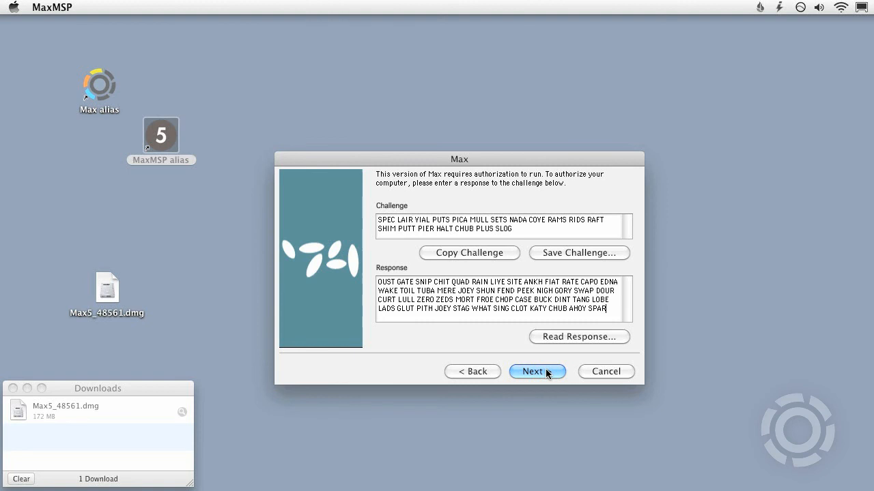
{"action": "left_click", "coordinate": [537, 371]}
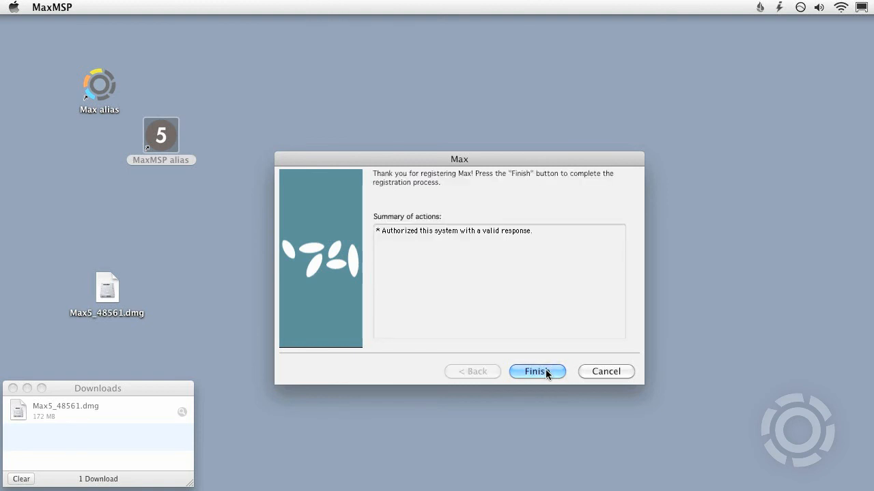
{"action": "left_click", "coordinate": [536, 371]}
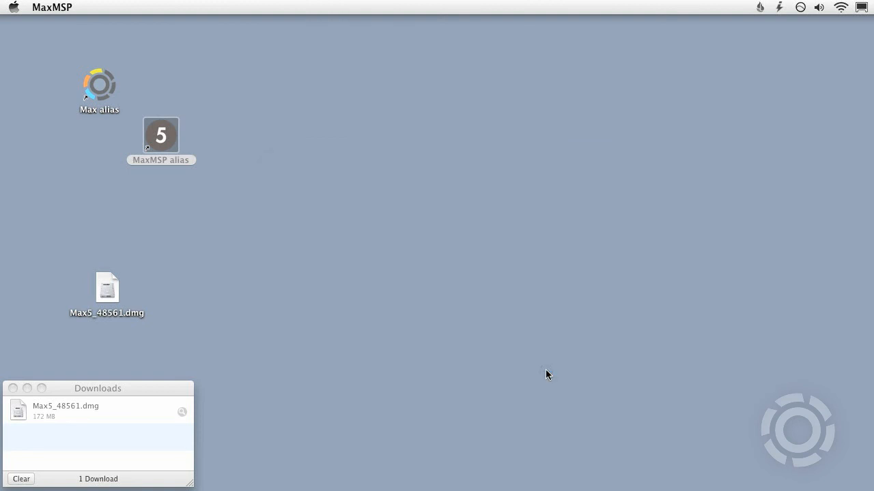